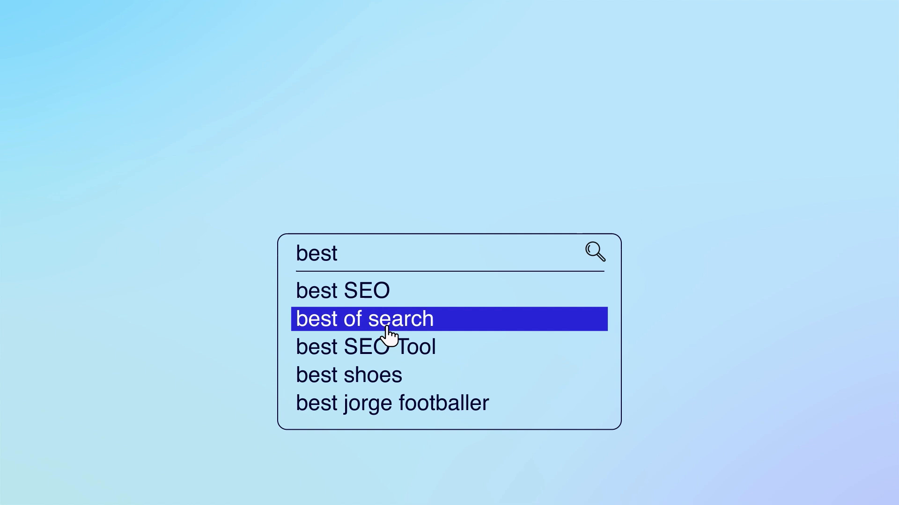
# - Run Domain Analysis on frase.io with subdomains to see its strength, keywords and traffic
pyautogui.click(365, 346)
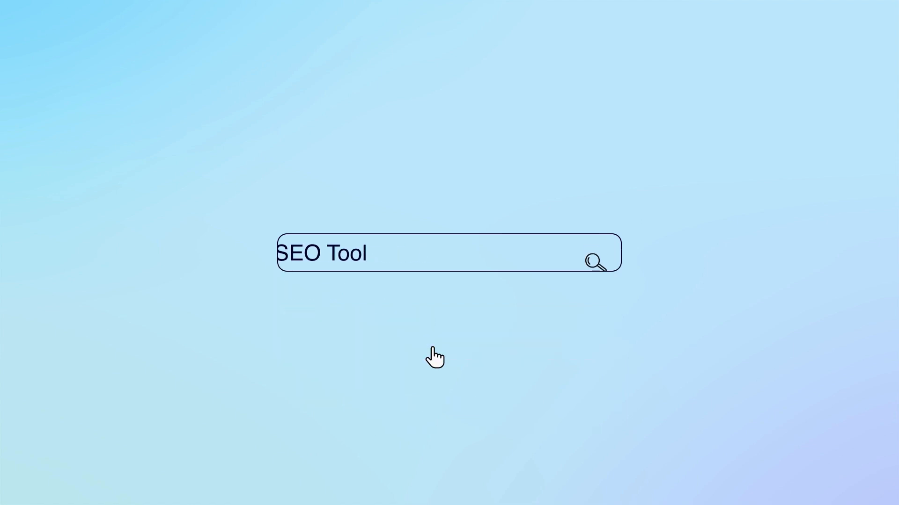
pyautogui.click(596, 262)
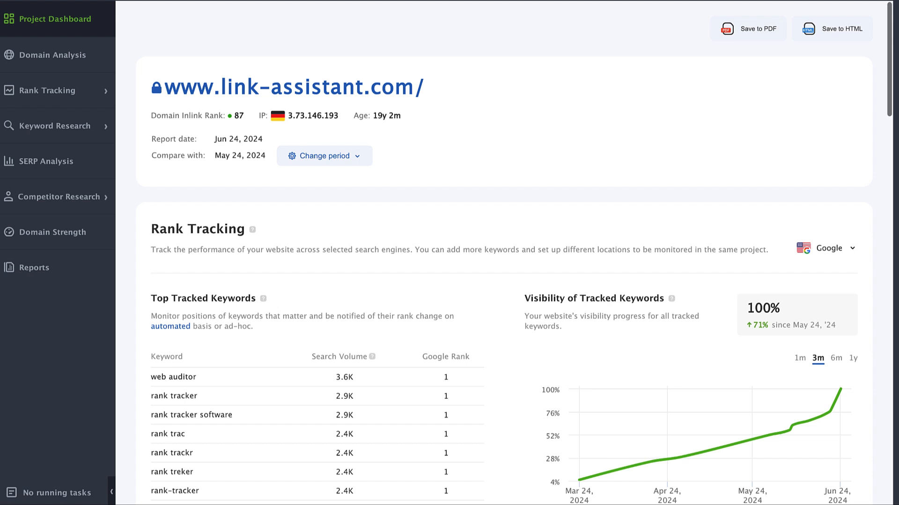
pyautogui.click(51, 54)
pyautogui.write('frase.io')
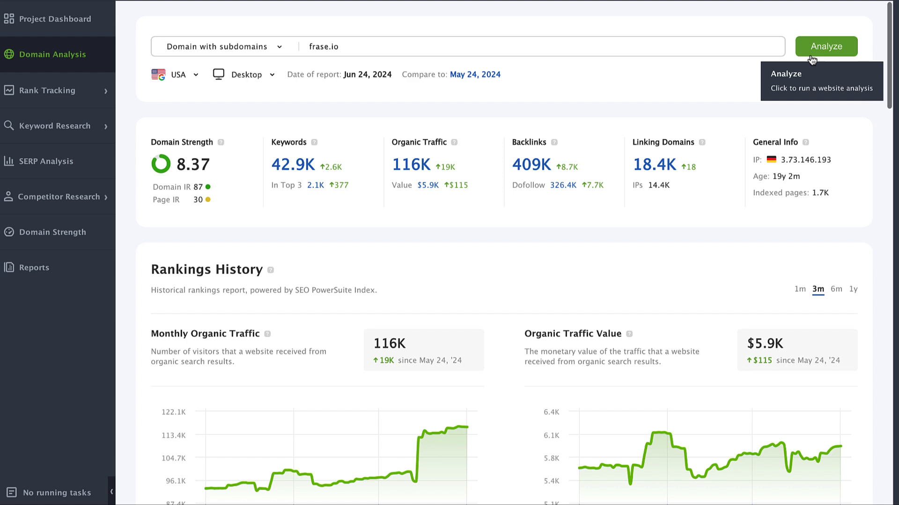
pyautogui.click(826, 46)
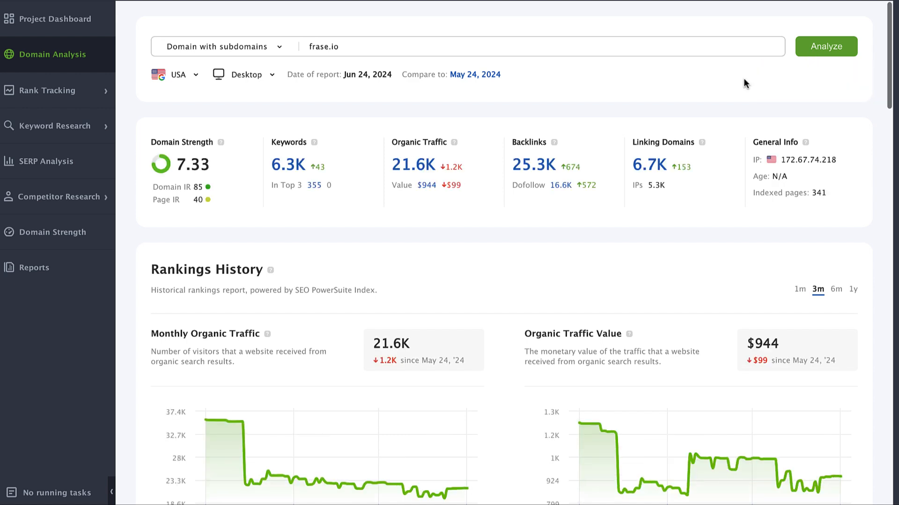
# - Widen the Rankings History charts from 6 months to a full year
pyautogui.scroll(-3)
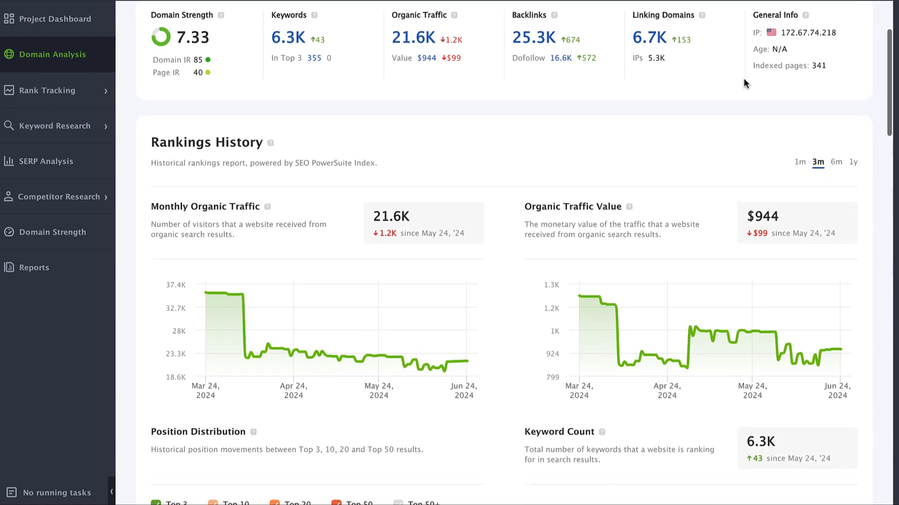
pyautogui.scroll(-3)
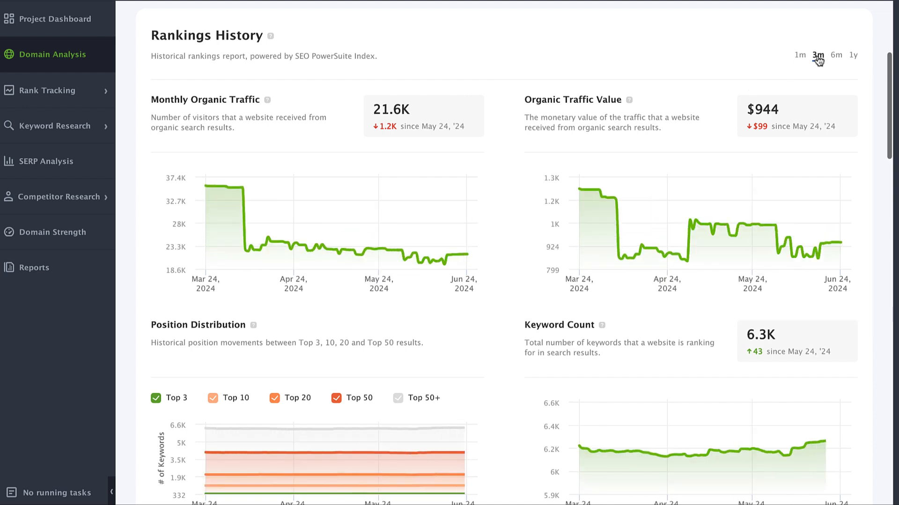
pyautogui.click(853, 54)
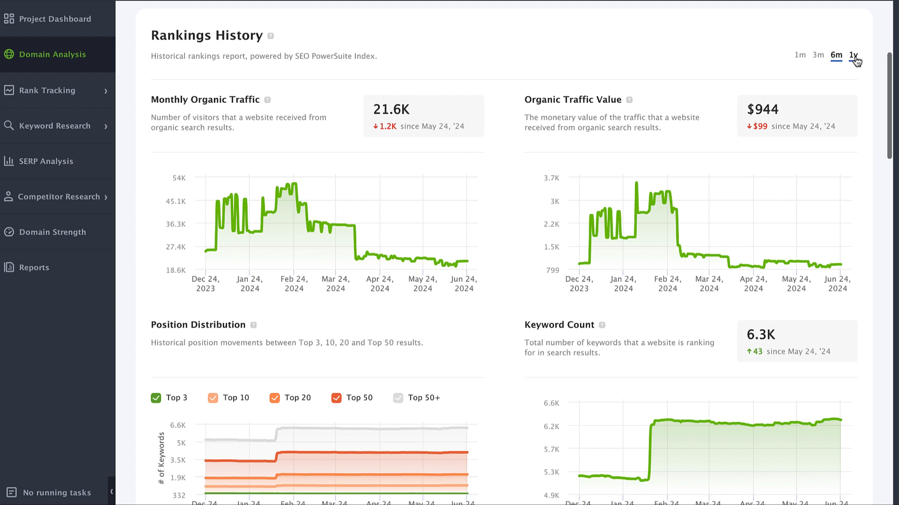
pyautogui.click(854, 54)
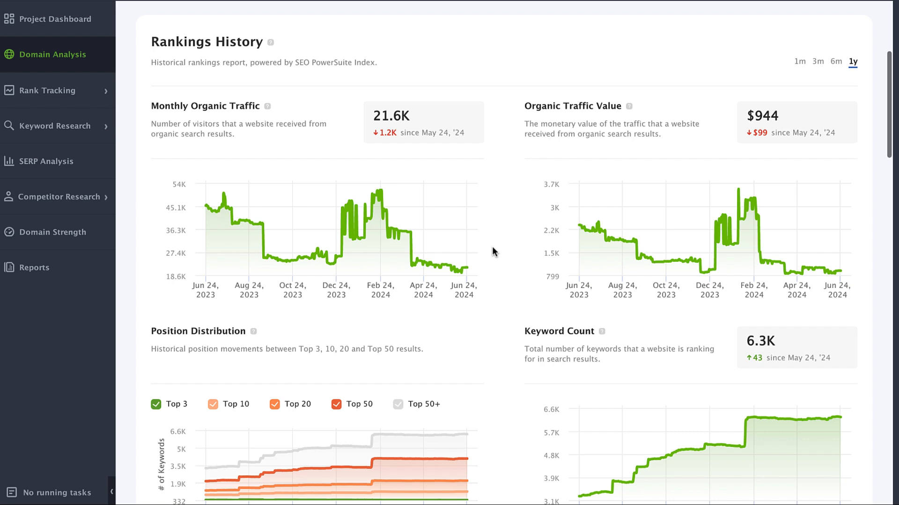
# - Return to the top and bring up the analysis scope choices
pyautogui.scroll(3)
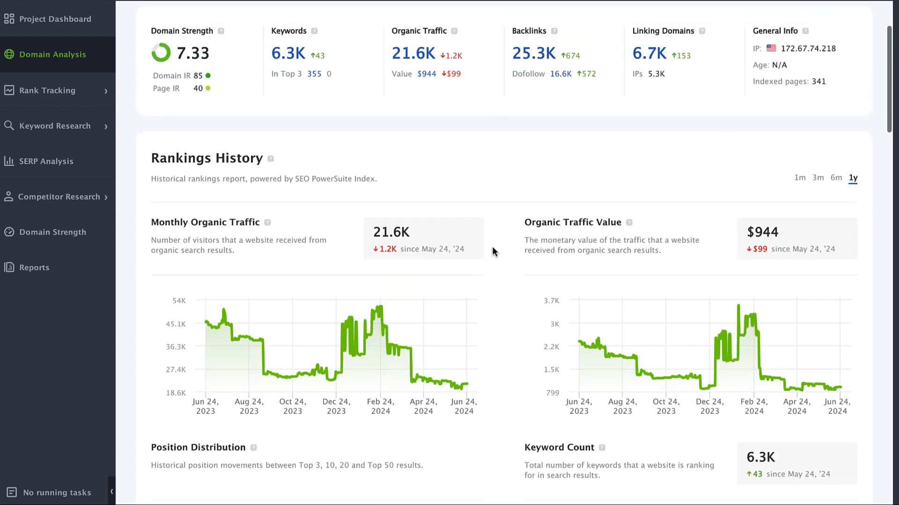
pyautogui.click(219, 47)
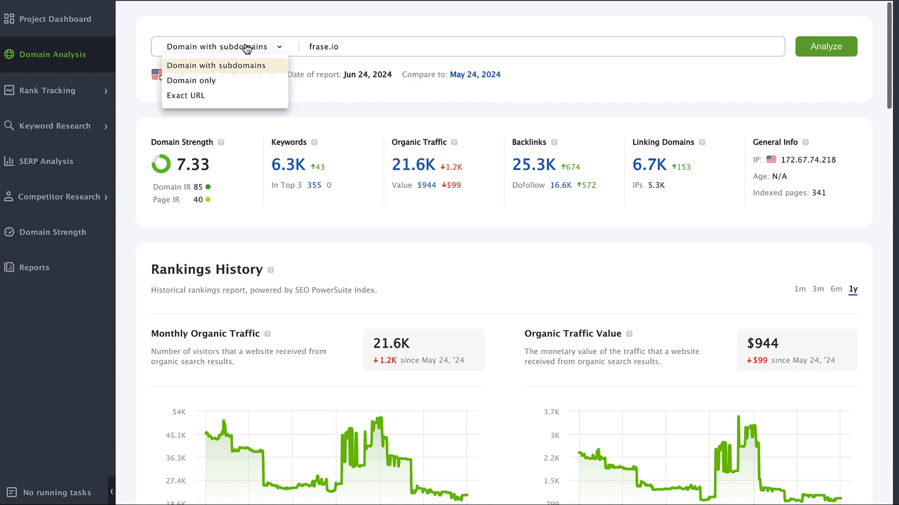
pyautogui.click(186, 96)
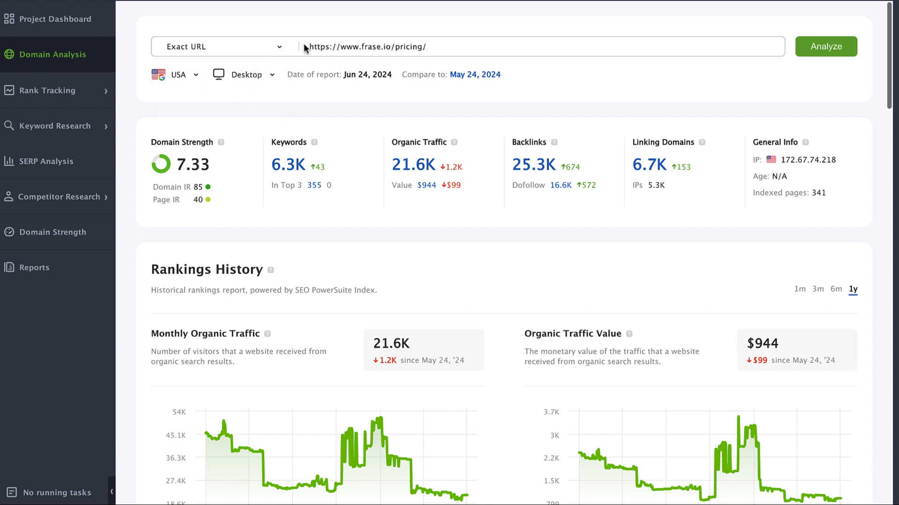
pyautogui.click(825, 47)
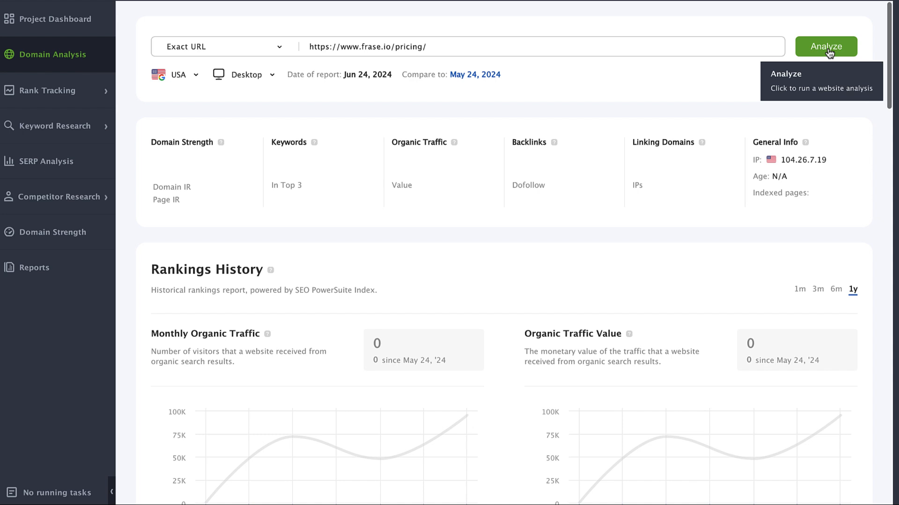
pyautogui.click(826, 47)
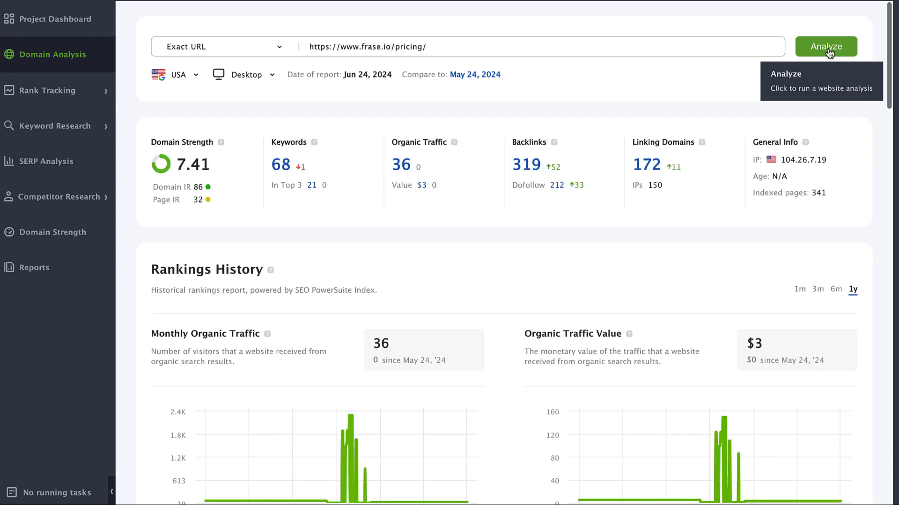
pyautogui.scroll(-3)
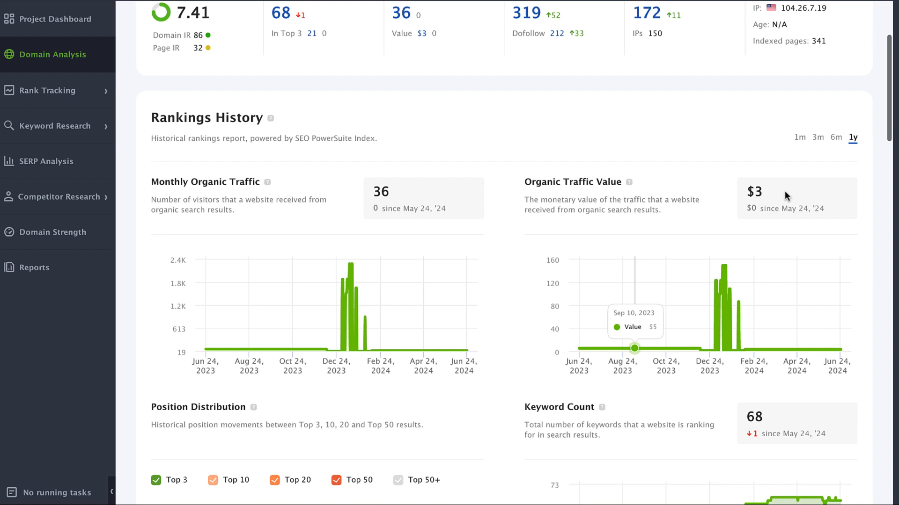
pyautogui.click(816, 136)
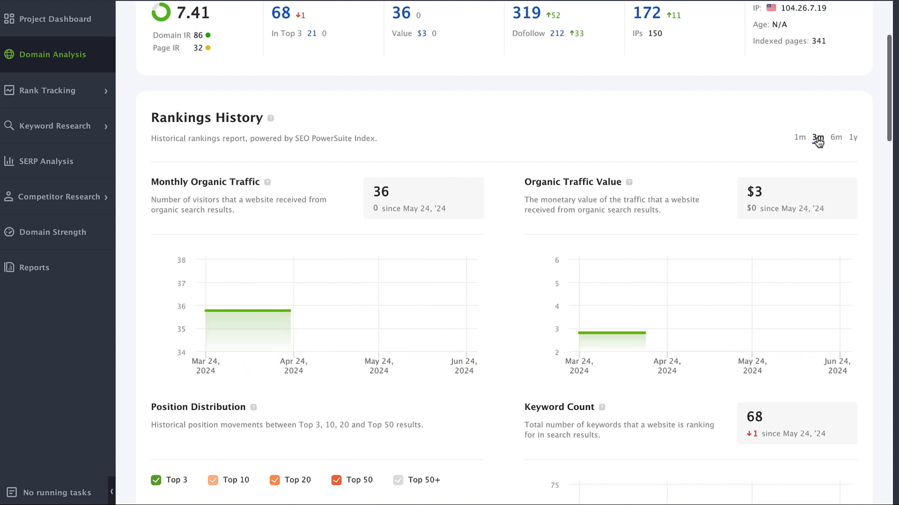
pyautogui.click(854, 136)
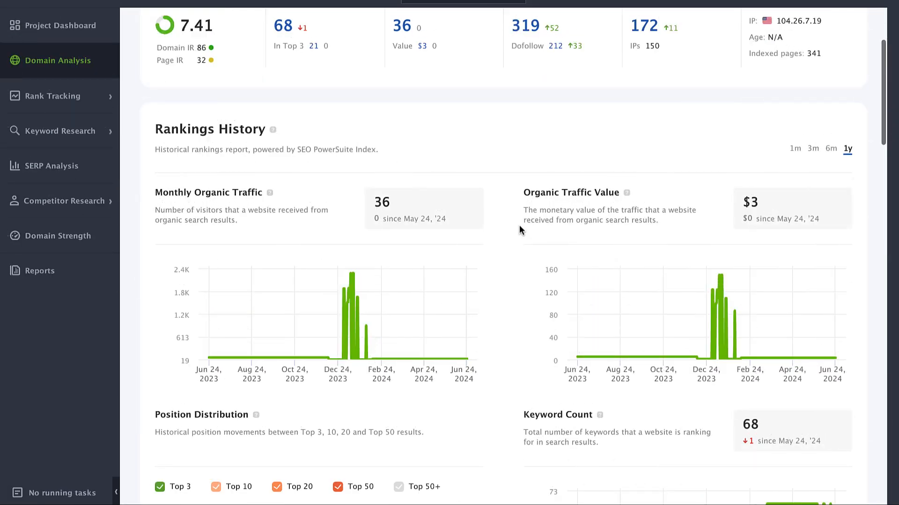
pyautogui.moveTo(507, 237)
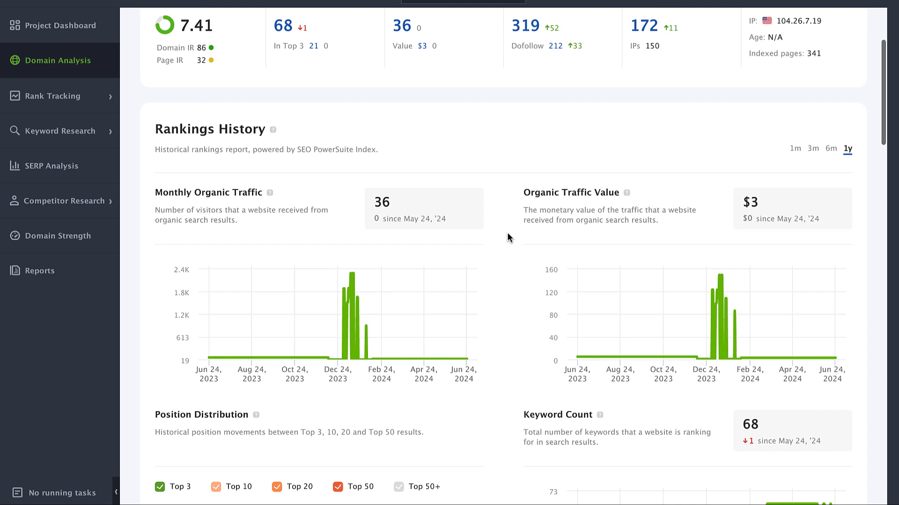
pyautogui.scroll(-3)
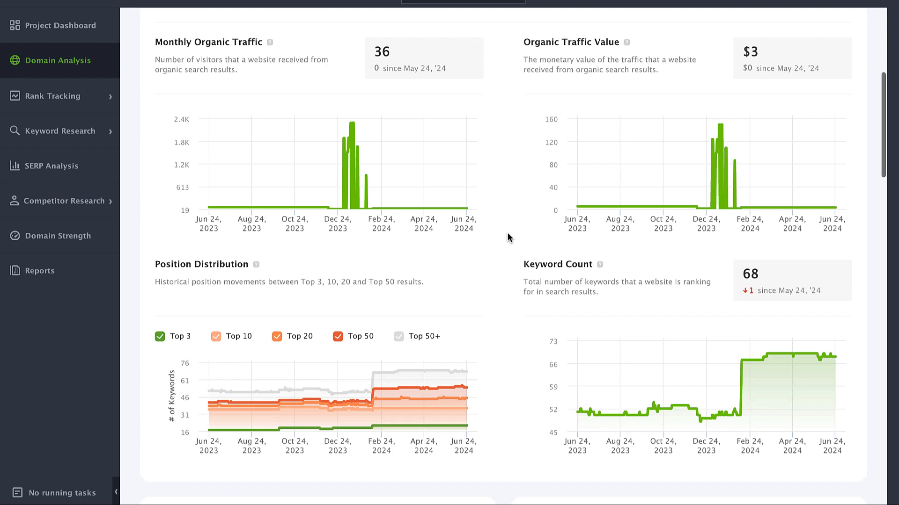
pyautogui.scroll(-3)
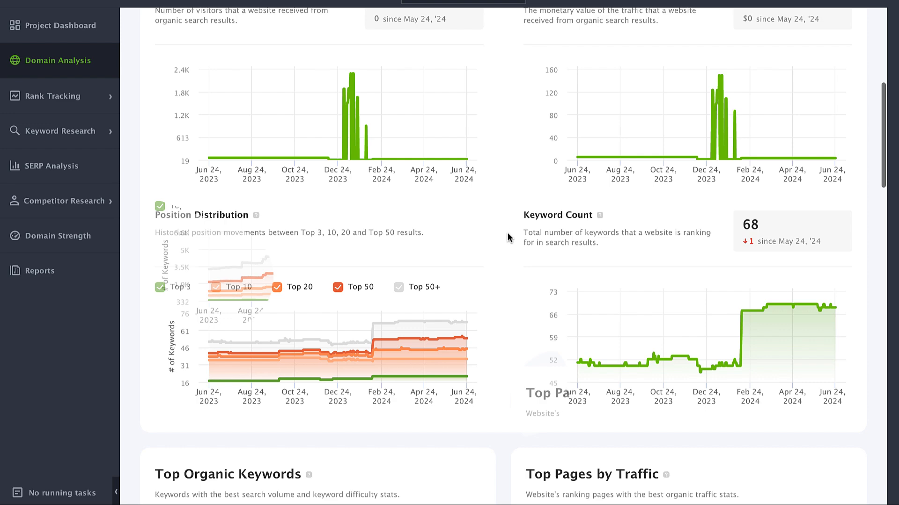
pyautogui.scroll(-3)
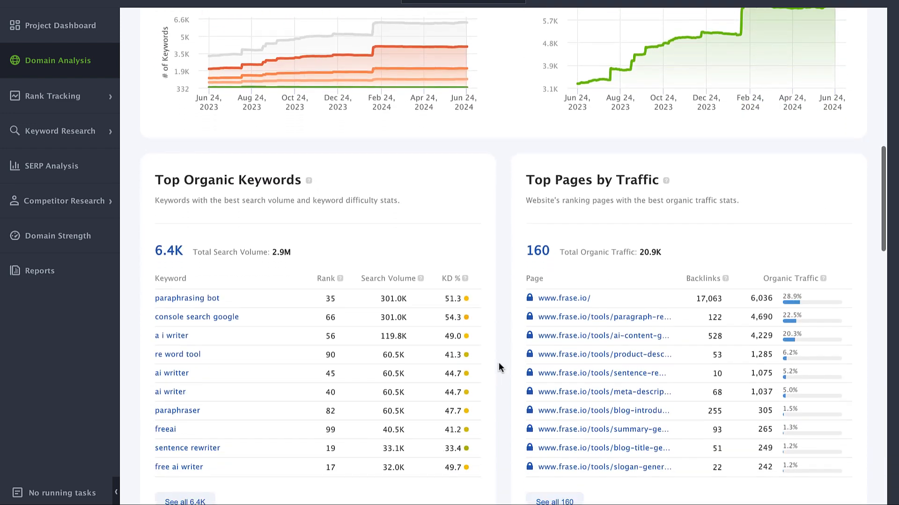
pyautogui.scroll(-3)
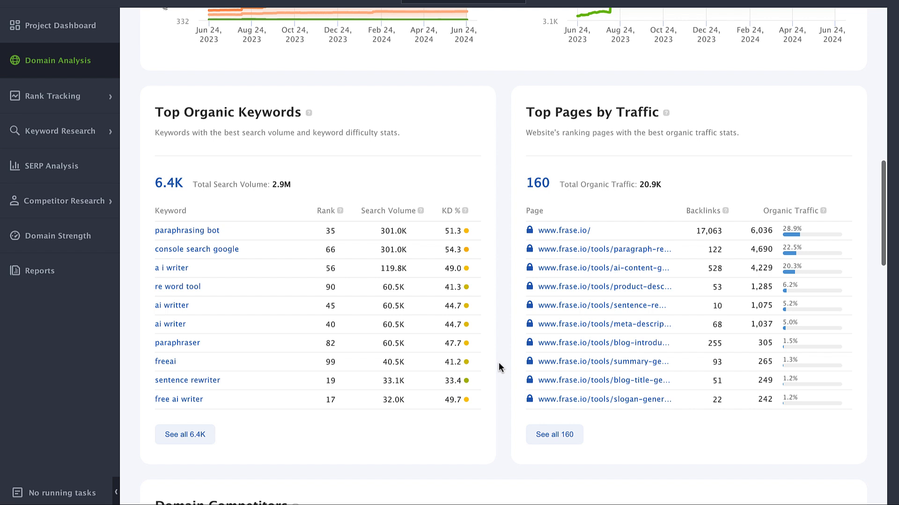
pyautogui.moveTo(591, 454)
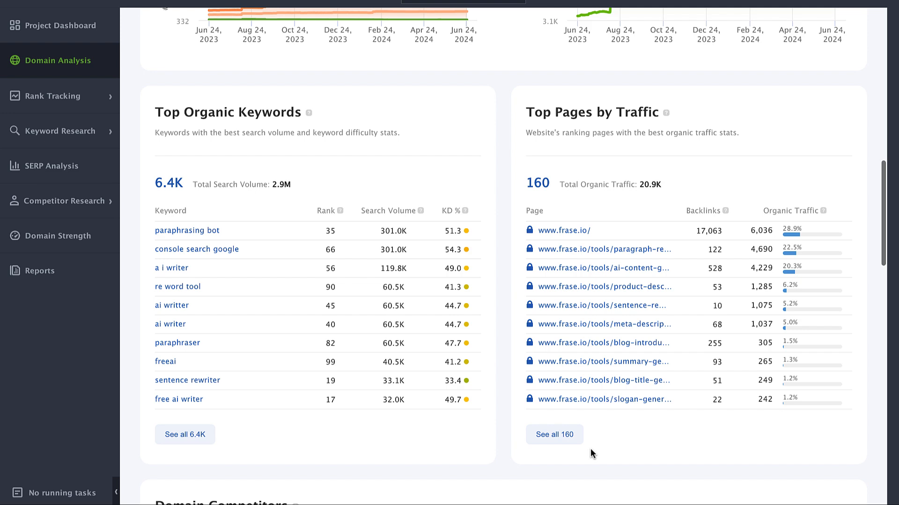
pyautogui.moveTo(553, 435)
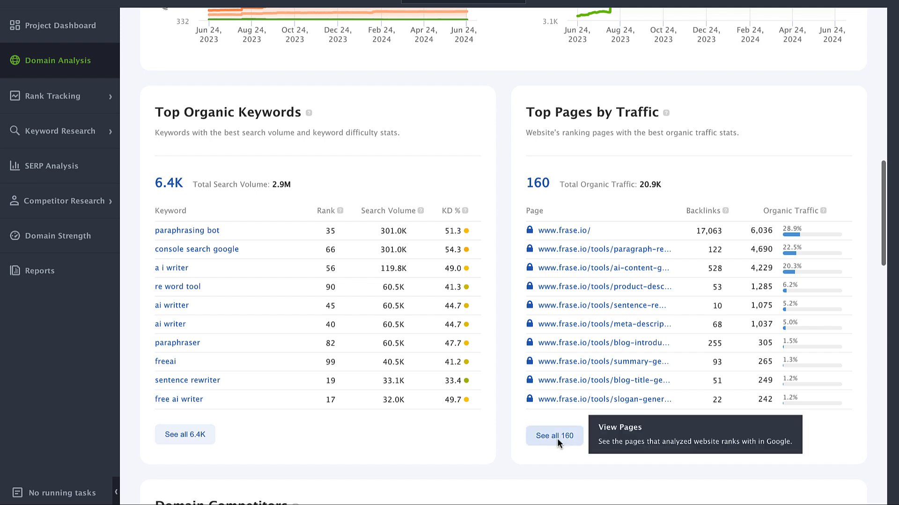
pyautogui.click(554, 436)
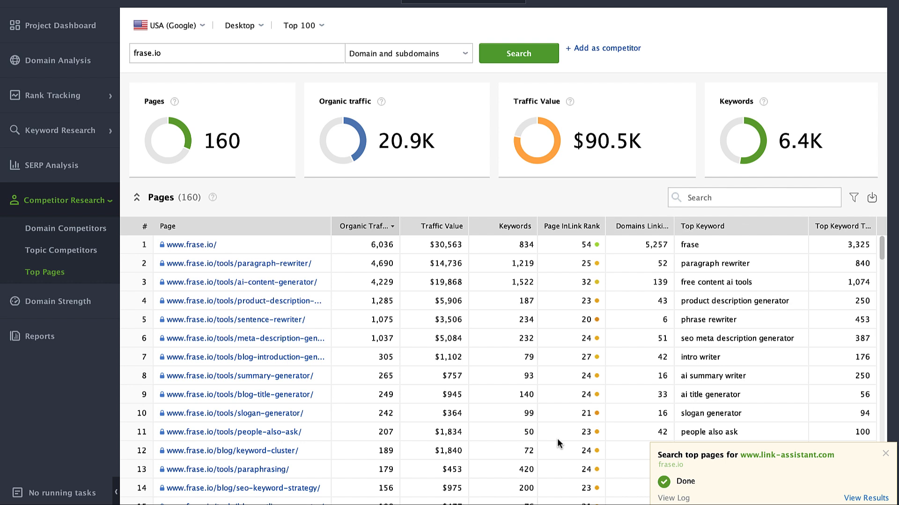
pyautogui.click(884, 453)
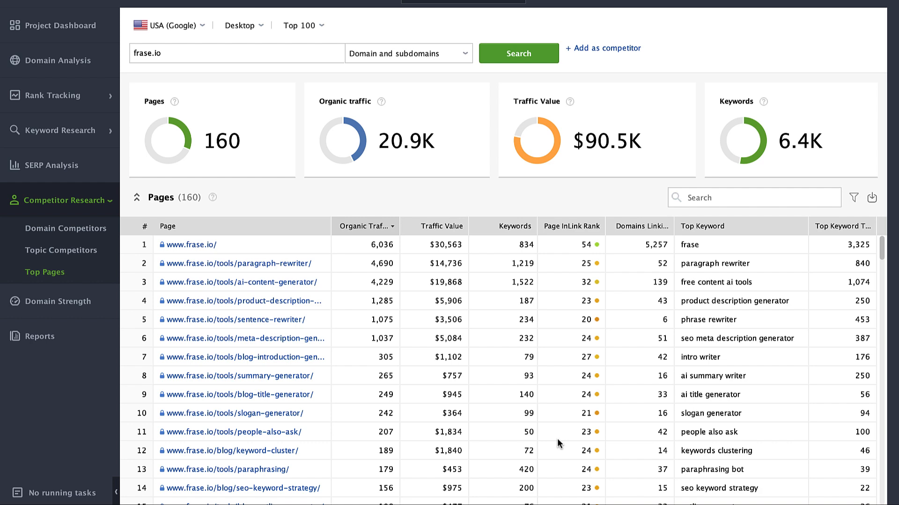
pyautogui.click(57, 60)
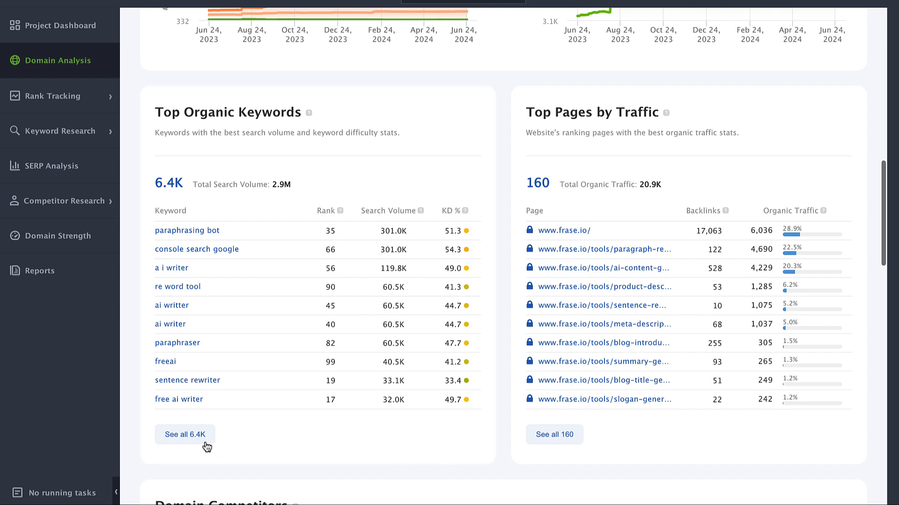
# - Show all 6.4K ranking keywords for frase.io in Keyword Research
pyautogui.click(184, 435)
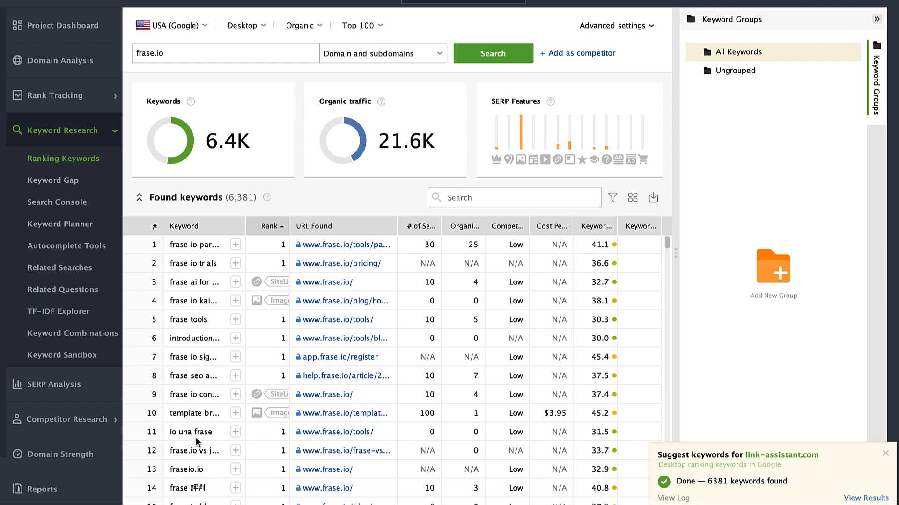